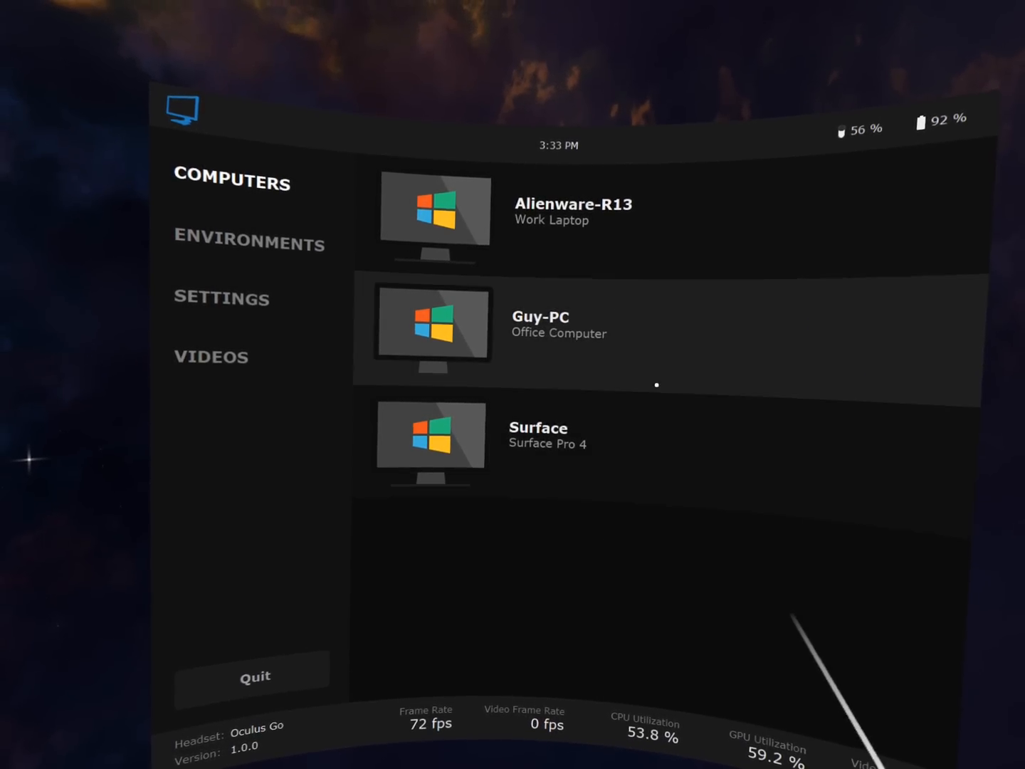
mouse_move(647, 329)
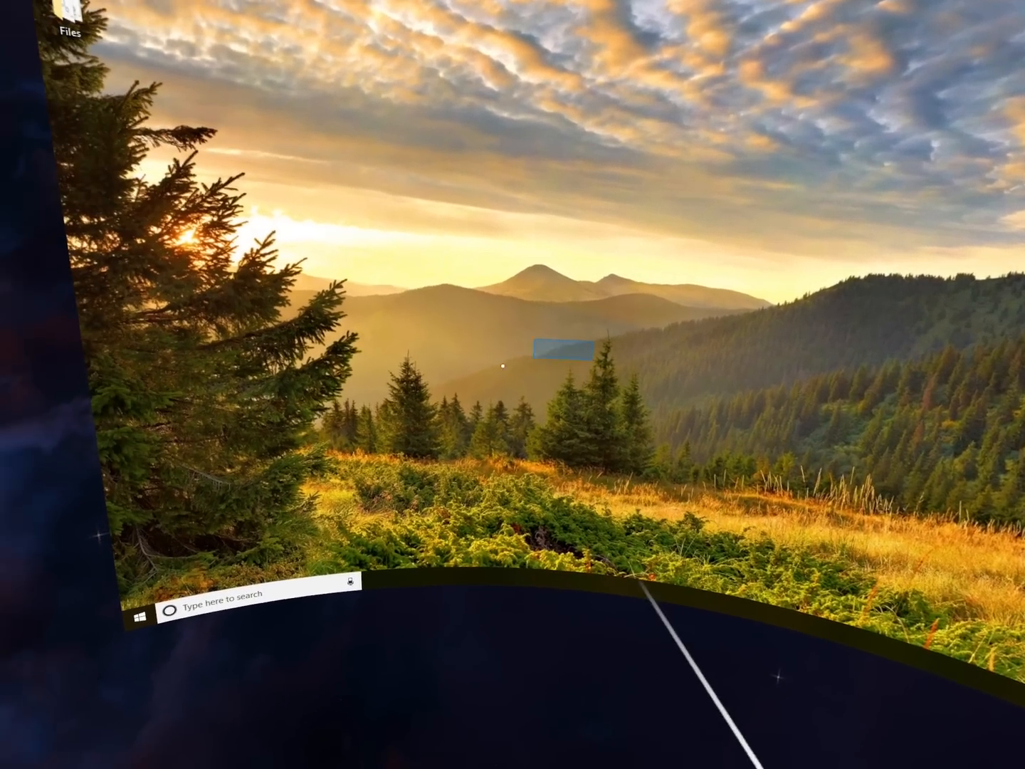
Step: Launch Firefox from the Start menu's app list on the remote desktop
left_click(135, 616)
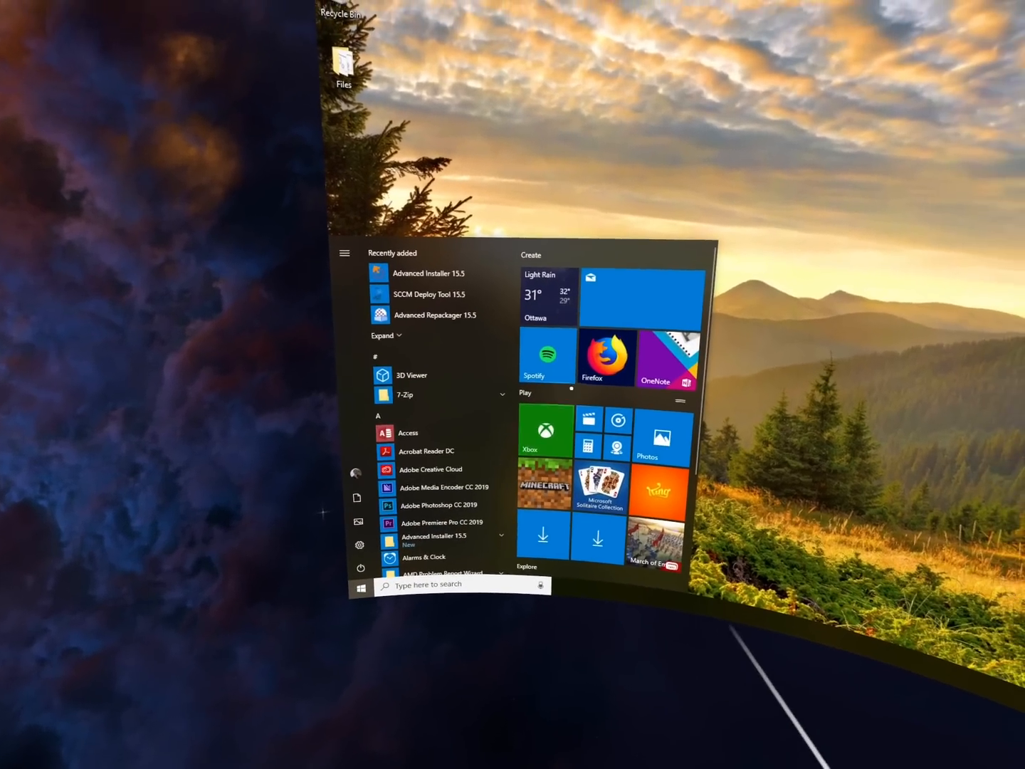
left_click(607, 358)
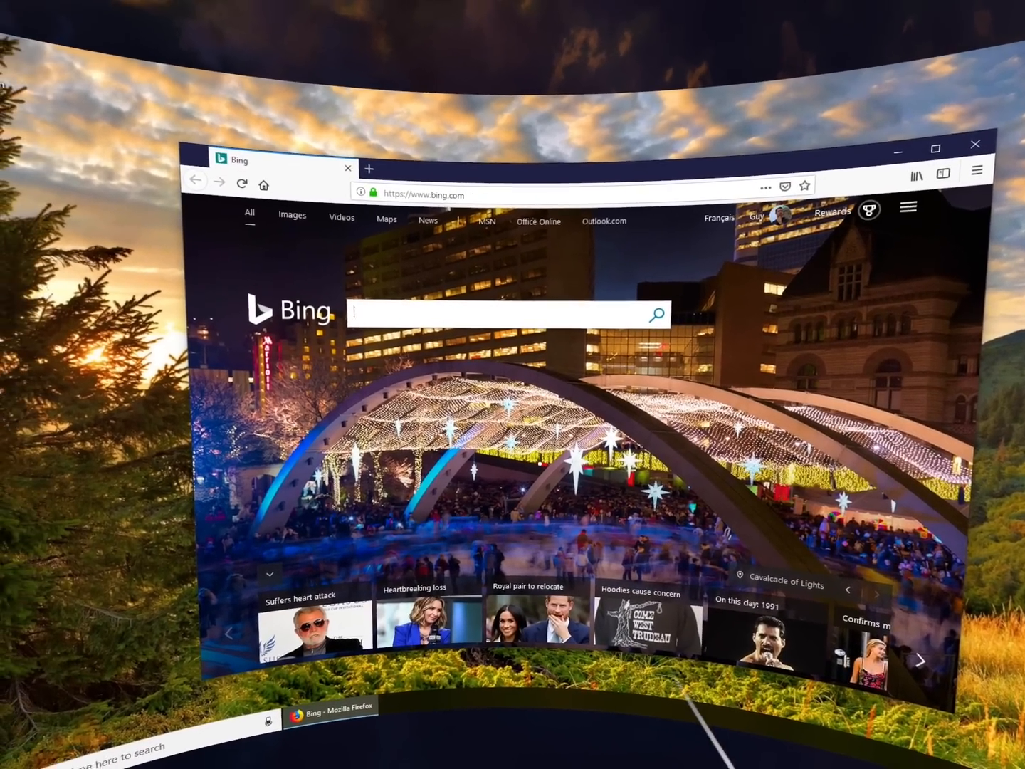
scroll("down", 3)
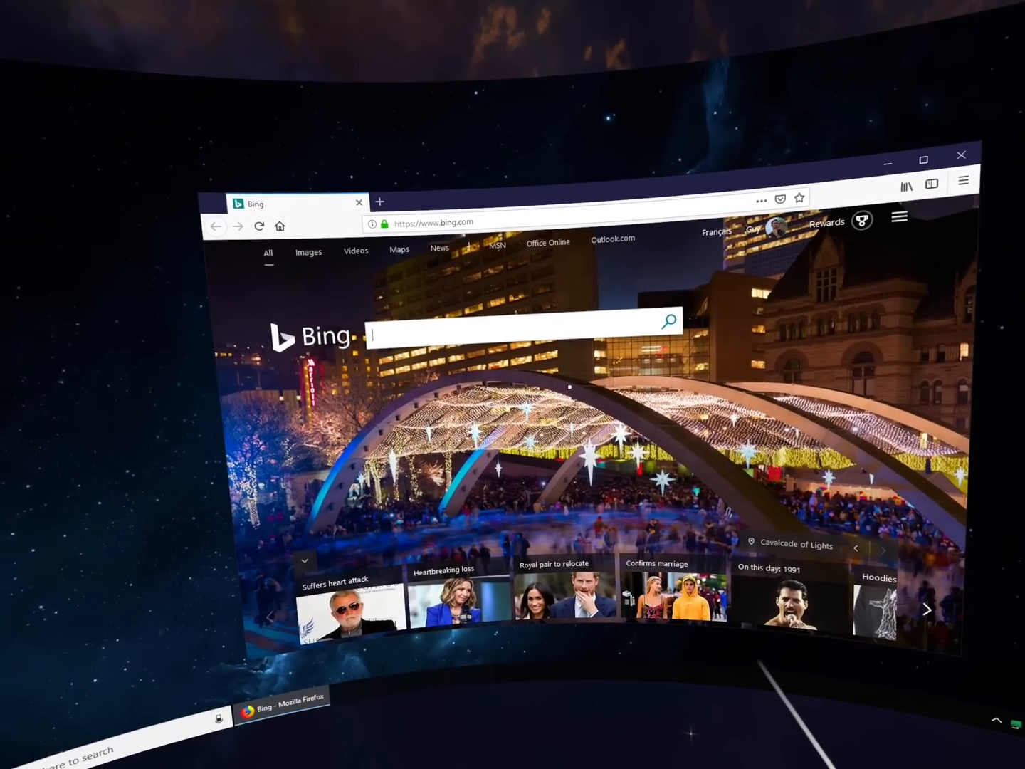
Step: Enter oculus.com in the Firefox address bar and navigate to it
left_click(463, 222)
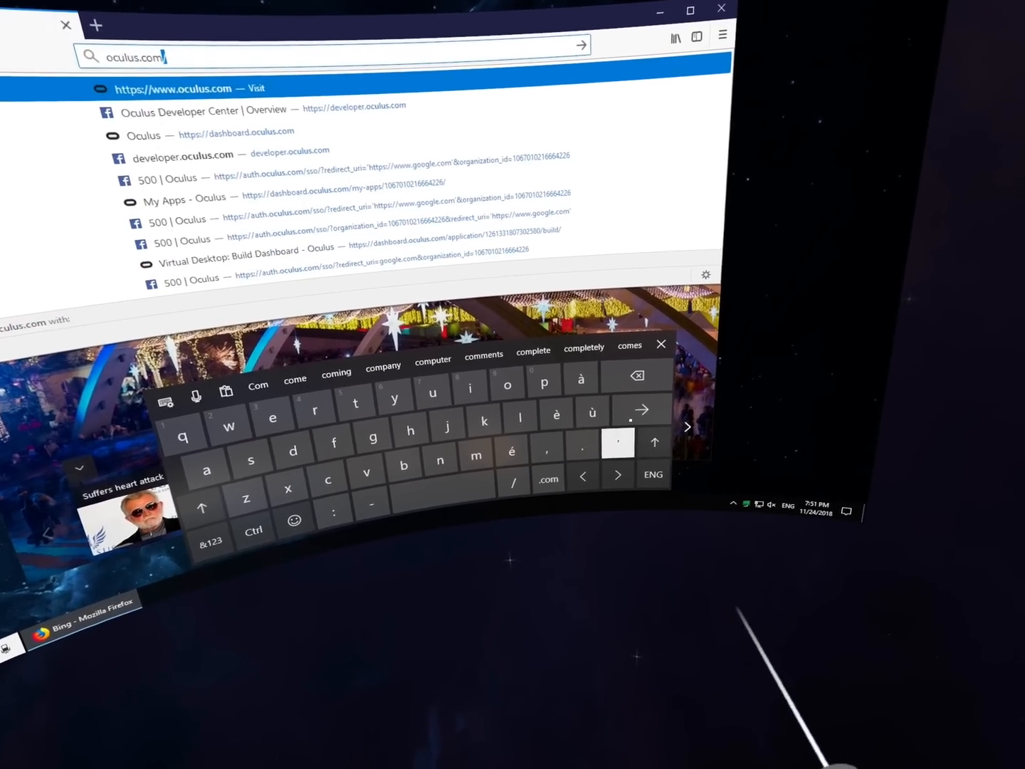
key("enter")
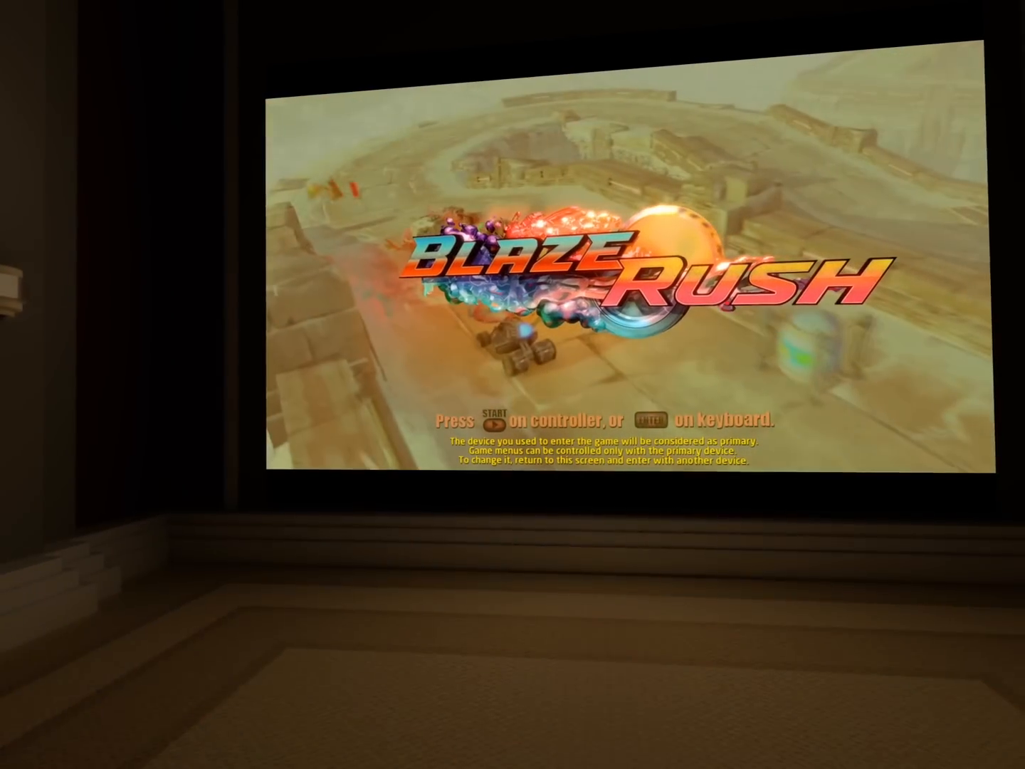
Step: Advance past the BlazeRush title screen into the game
key("enter")
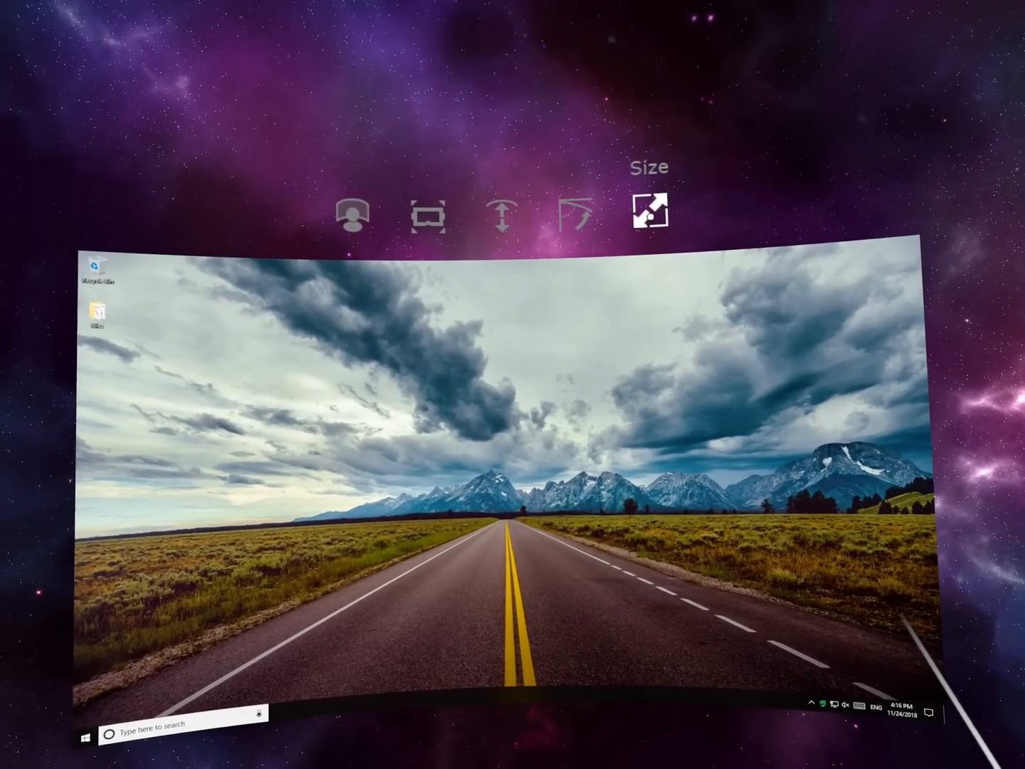
Step: Resize the virtual screen, then view Virtual Desktop's streaming settings page
left_click(658, 211)
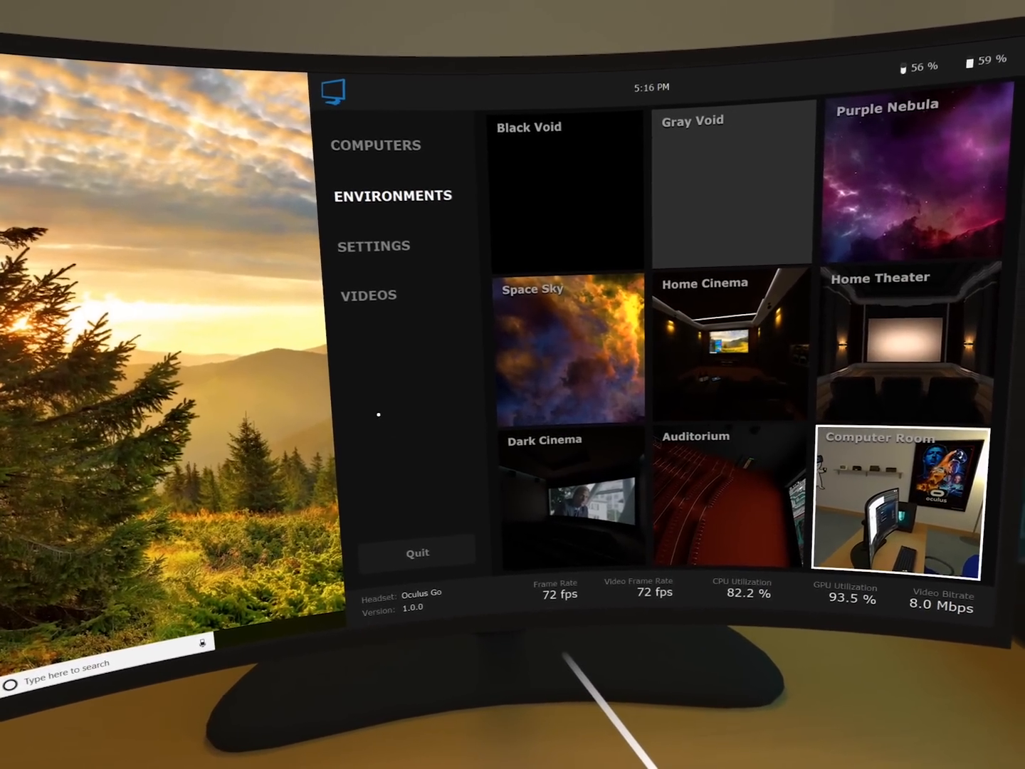
left_click(373, 245)
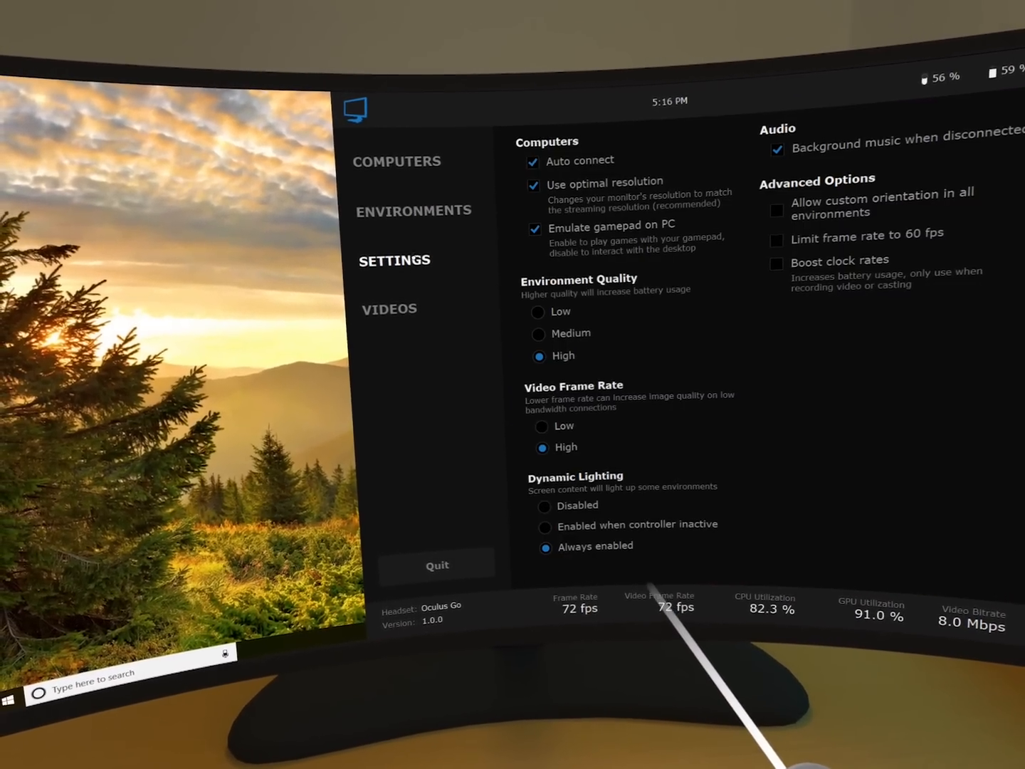